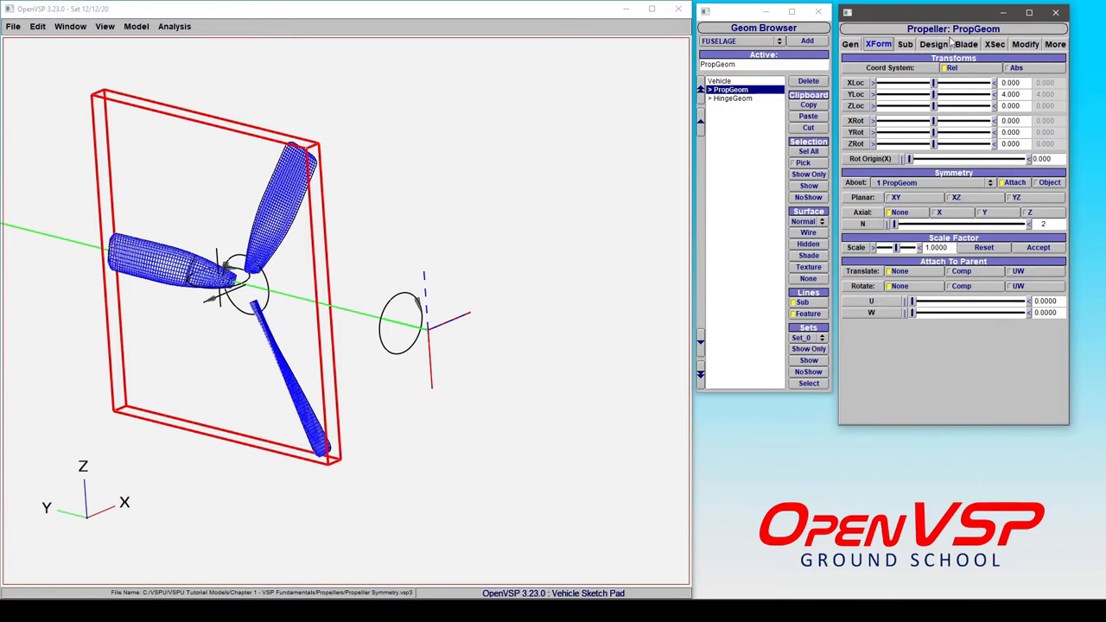
# - Show the propeller's Design settings with its three blades, diameter and pitch
pyautogui.click(933, 44)
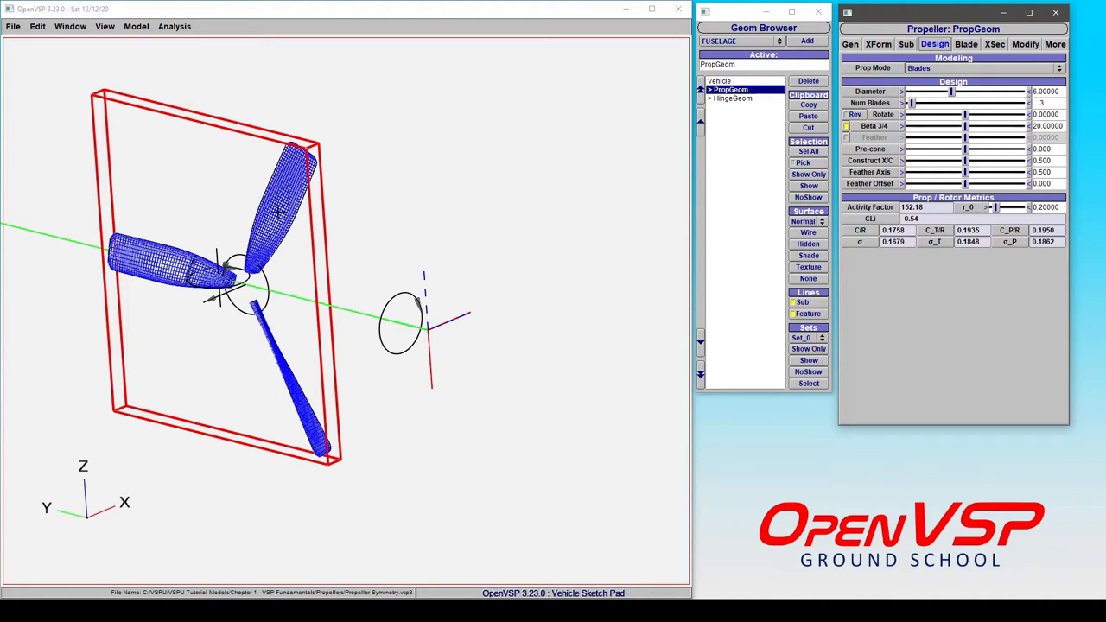
pyautogui.moveTo(214, 297)
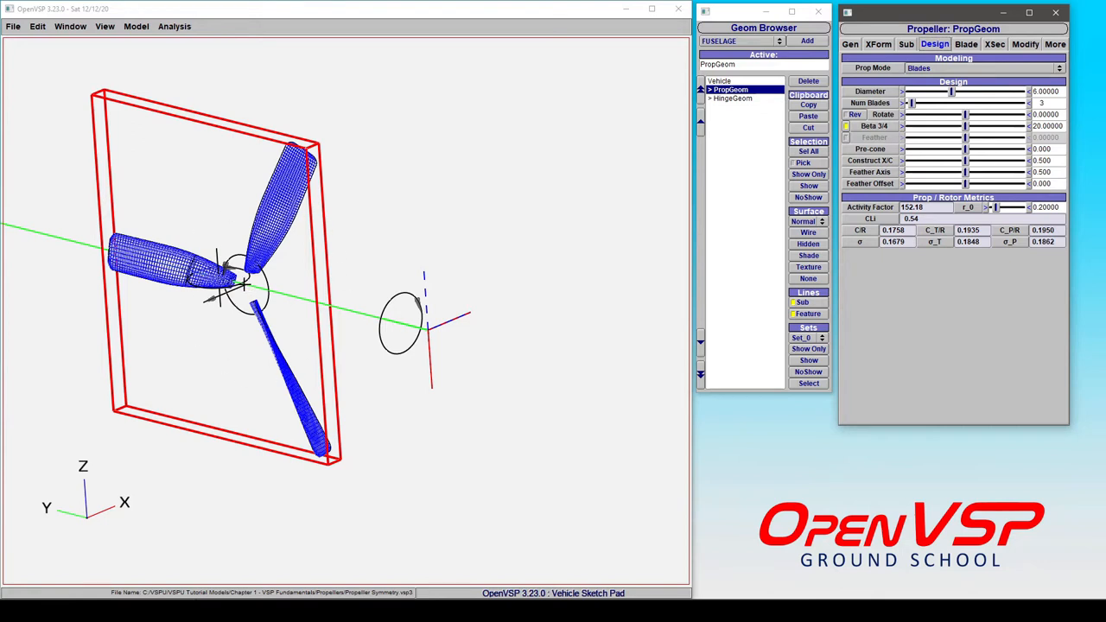
# - Show the propeller's XForm placement and symmetry settings for mirroring across XZ
pyautogui.click(878, 45)
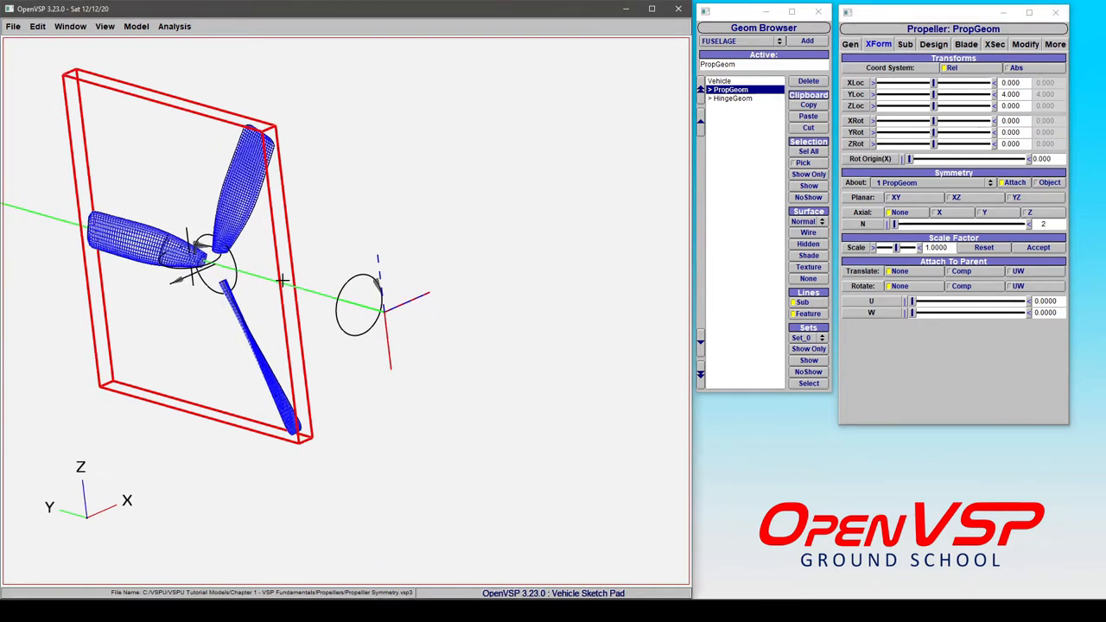
pyautogui.moveTo(318, 221)
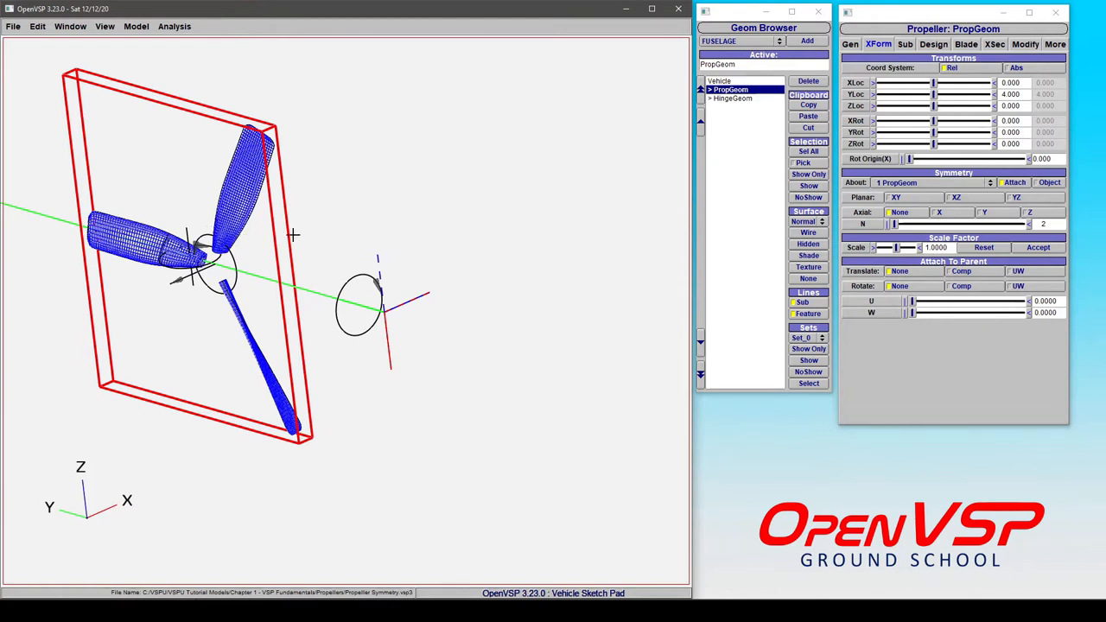
pyautogui.moveTo(474, 221)
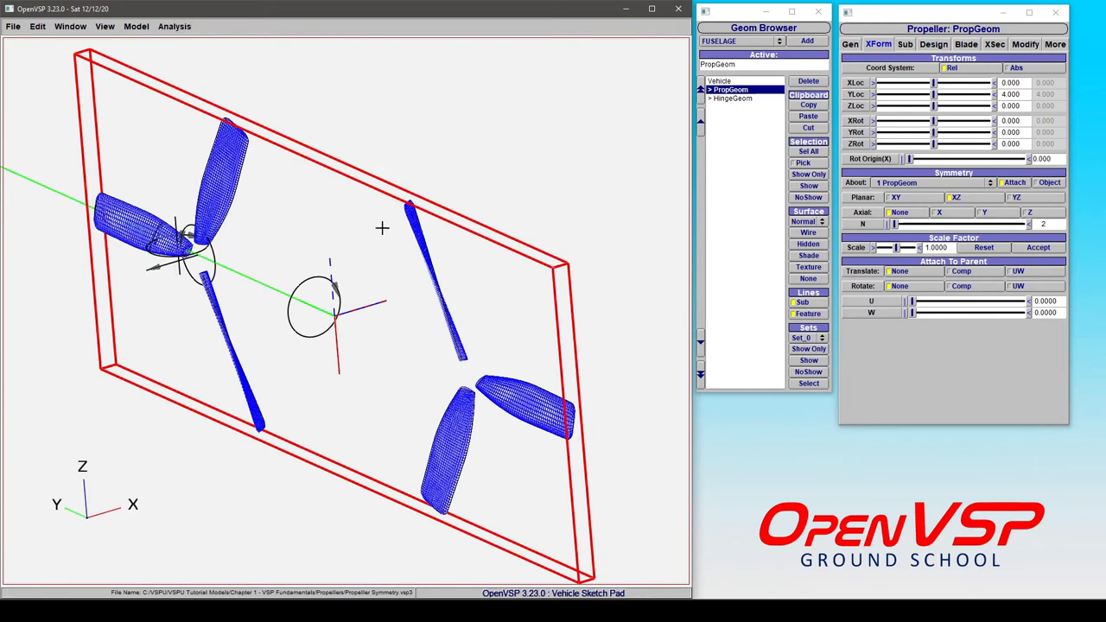
pyautogui.moveTo(280, 233)
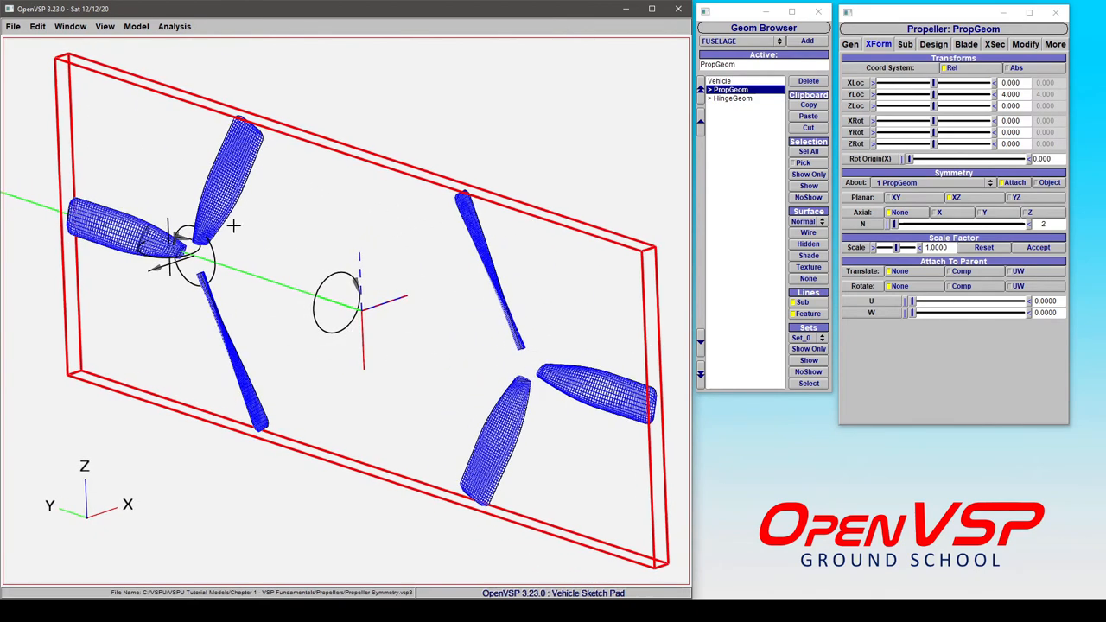
pyautogui.moveTo(475, 277)
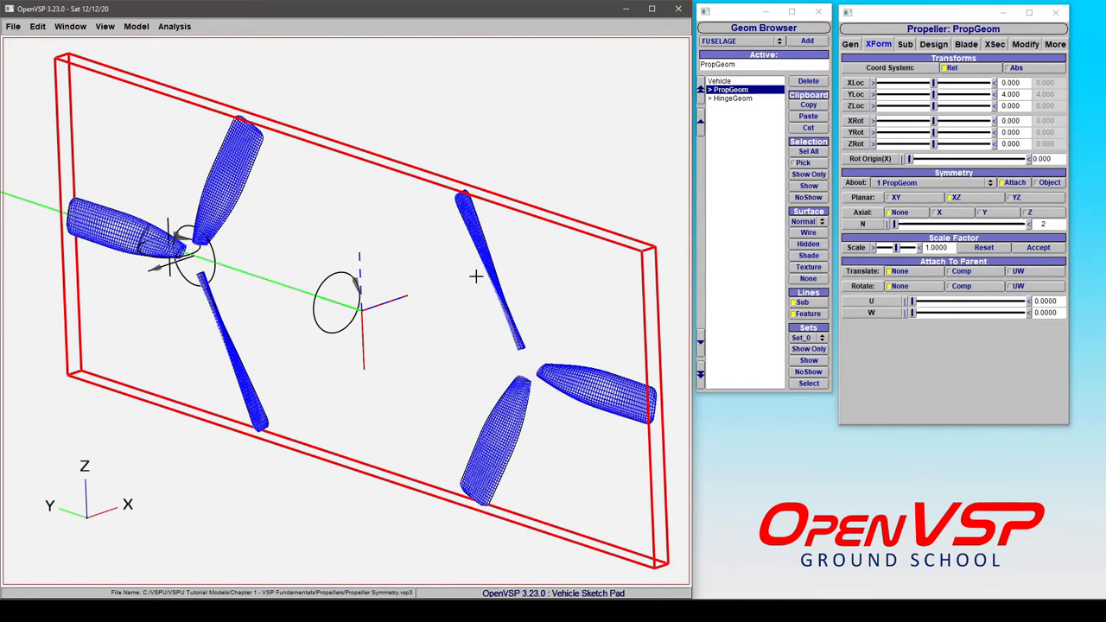
pyautogui.moveTo(218, 118)
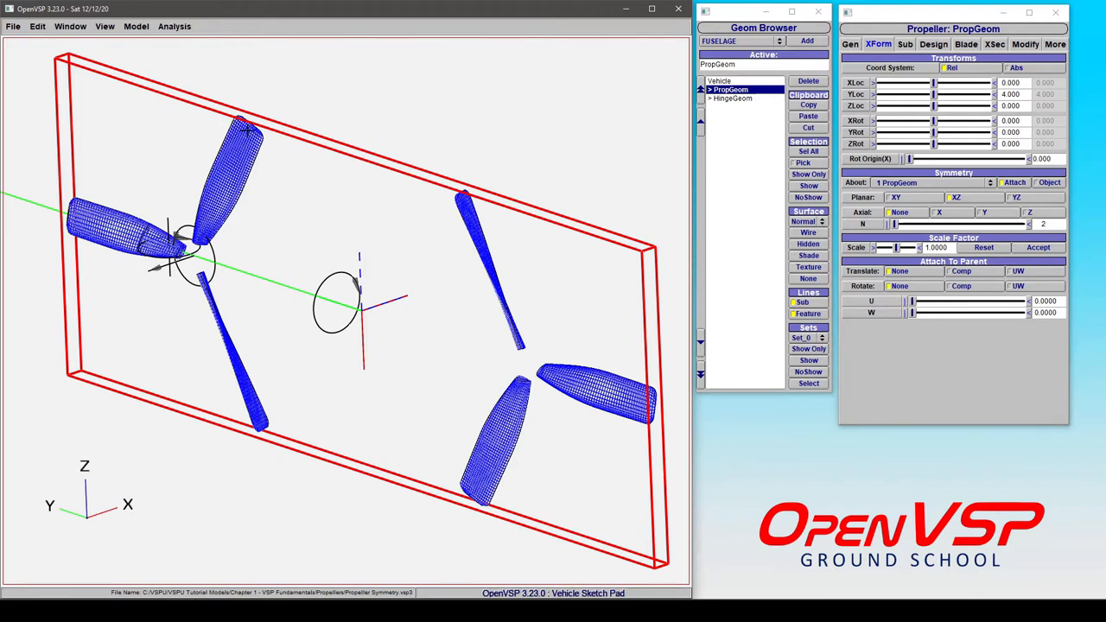
pyautogui.moveTo(529, 213)
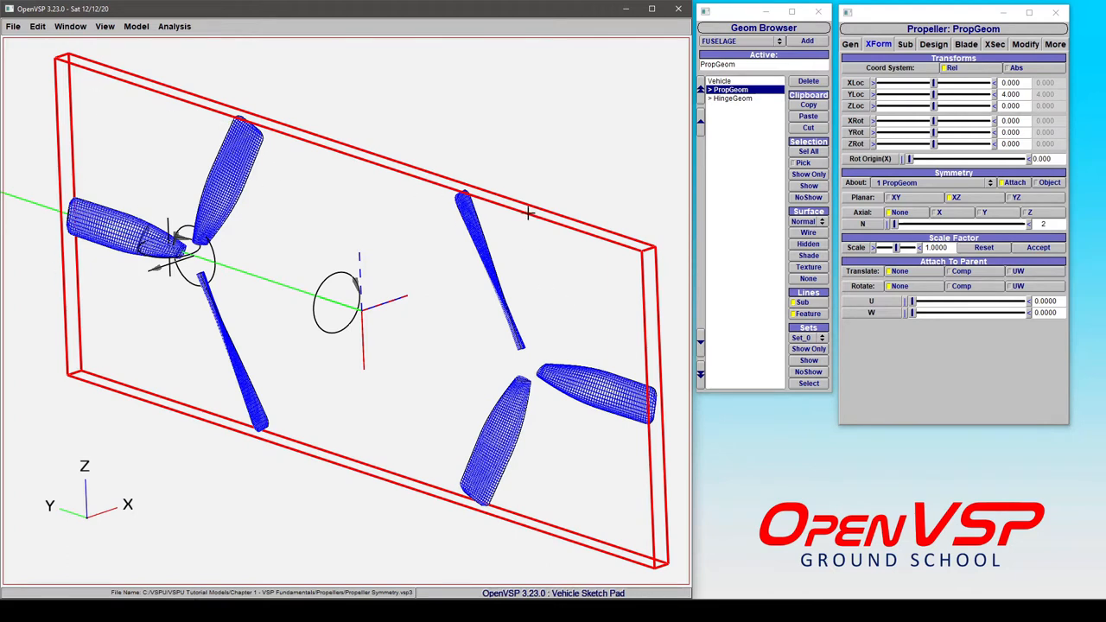
pyautogui.moveTo(644, 377)
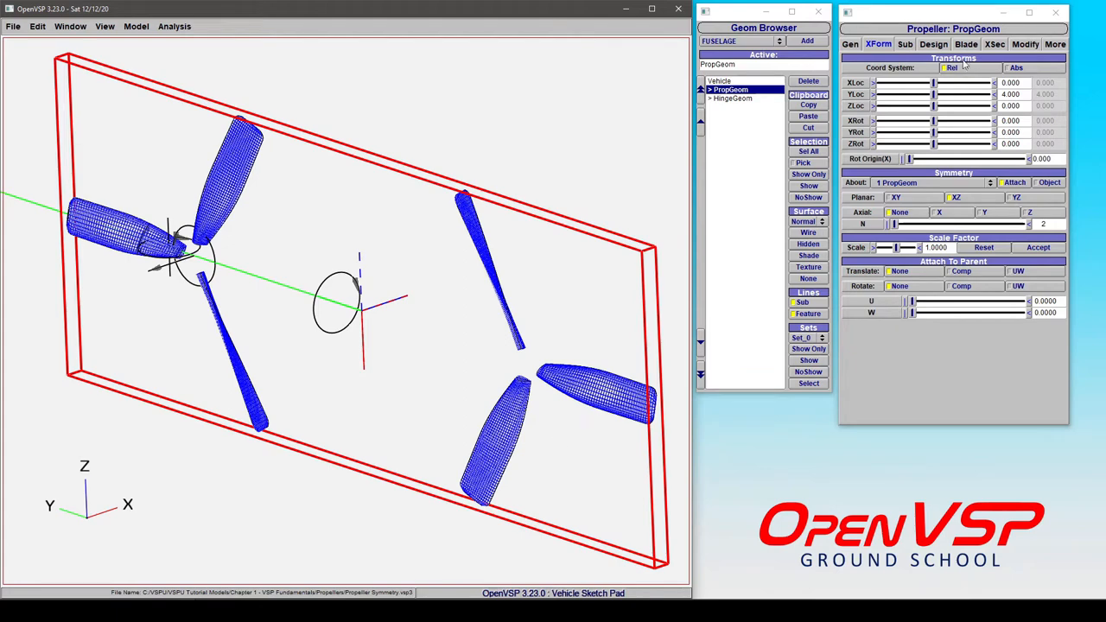
# - Set the propeller's Prop Mode to Disk so both mirrored props show as disks
pyautogui.click(934, 45)
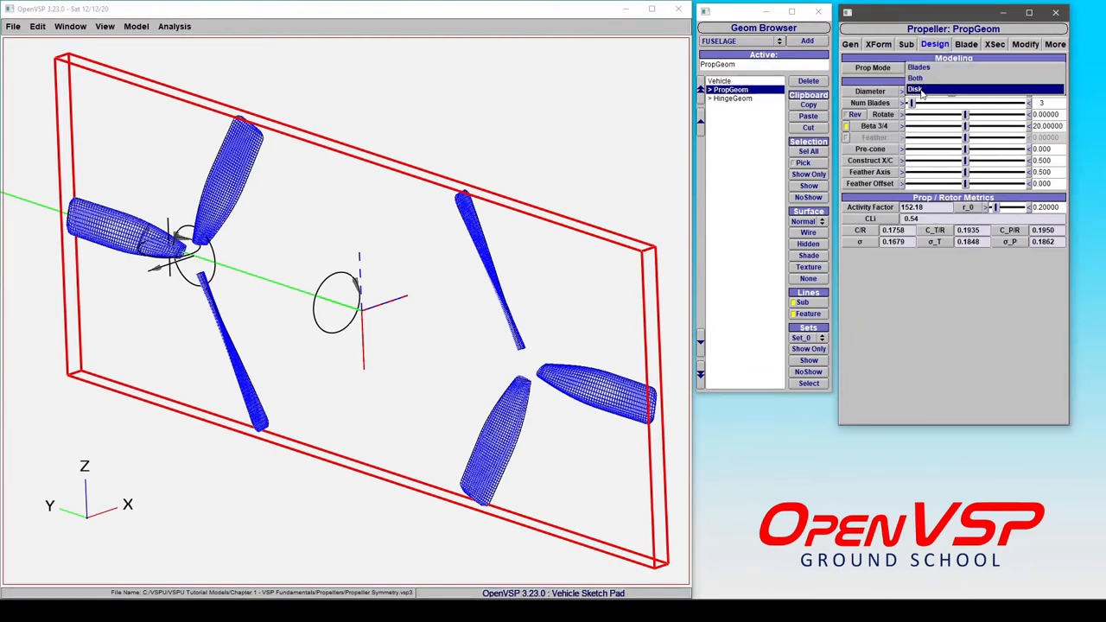
pyautogui.click(917, 90)
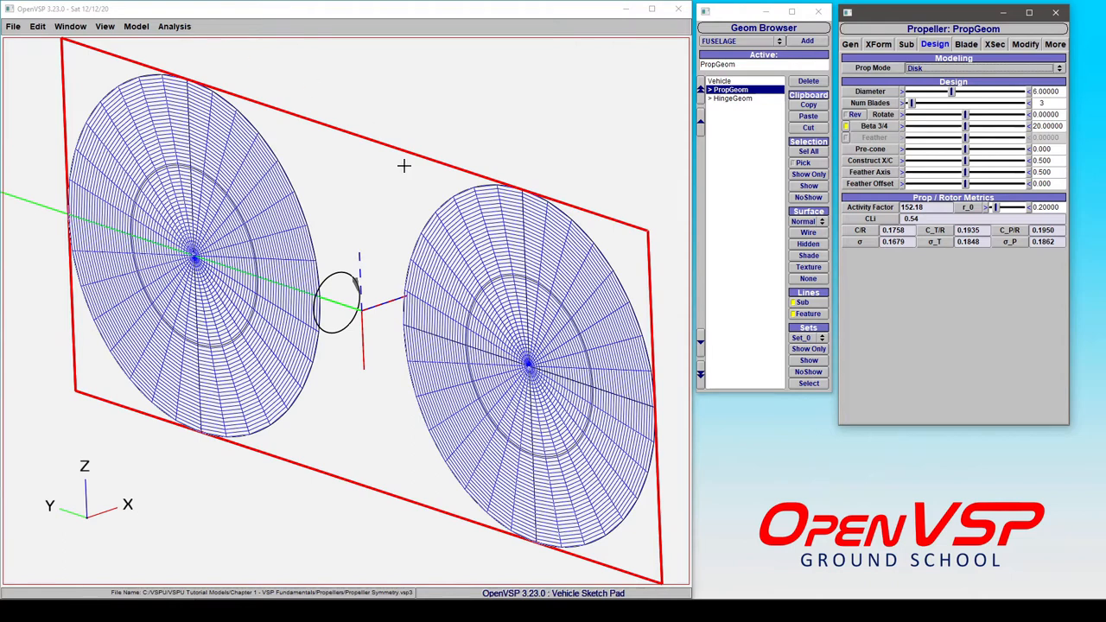
pyautogui.moveTo(434, 226)
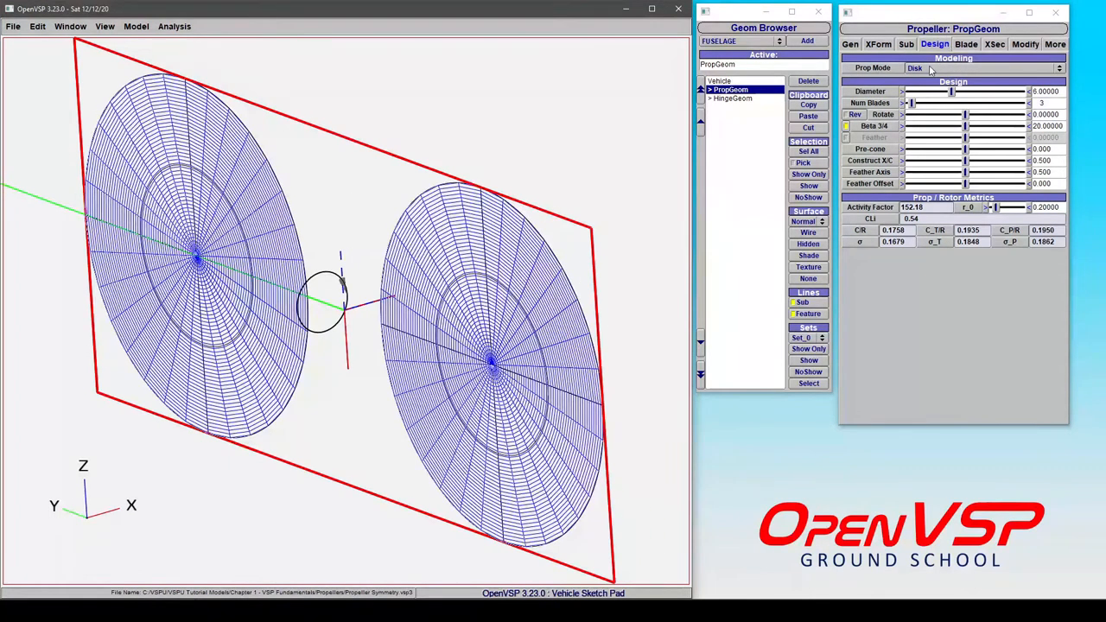
pyautogui.click(984, 67)
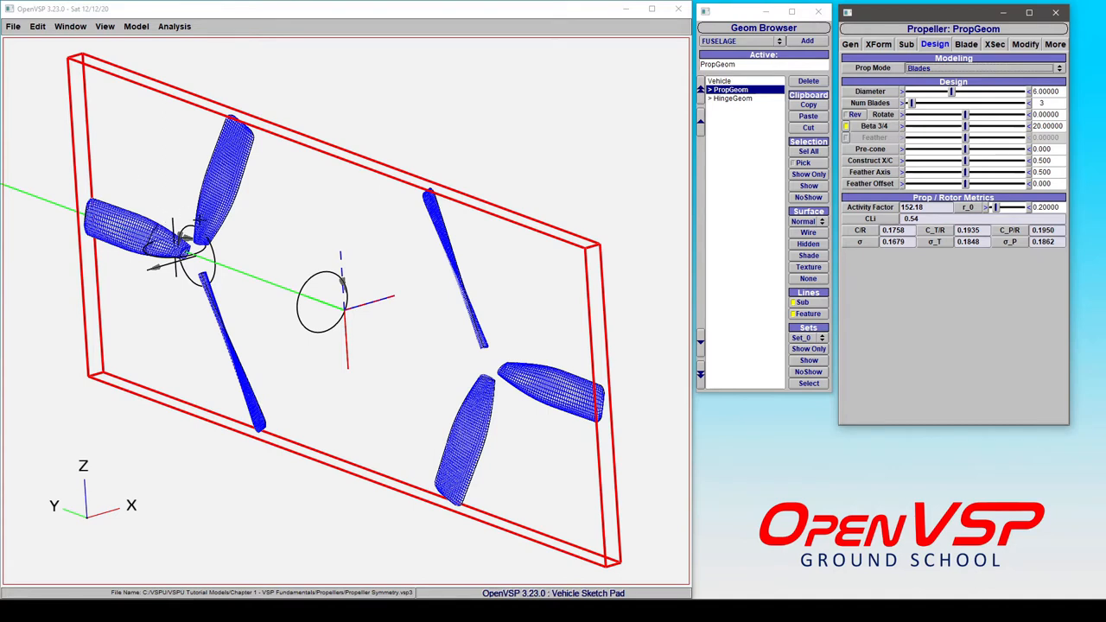
pyautogui.moveTo(510, 335)
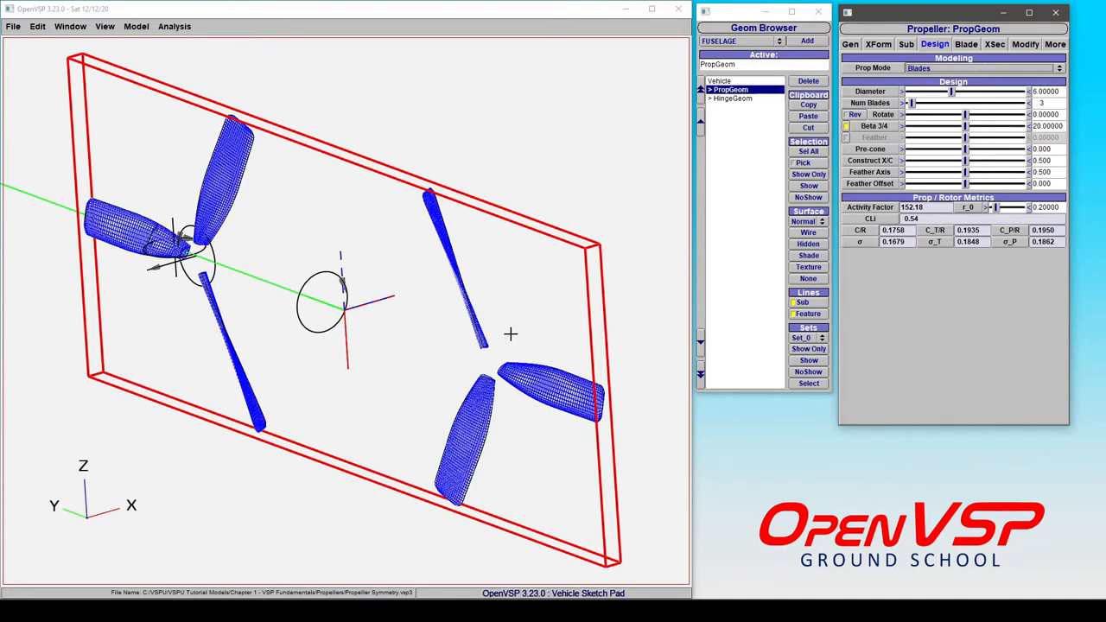
pyautogui.moveTo(432, 222)
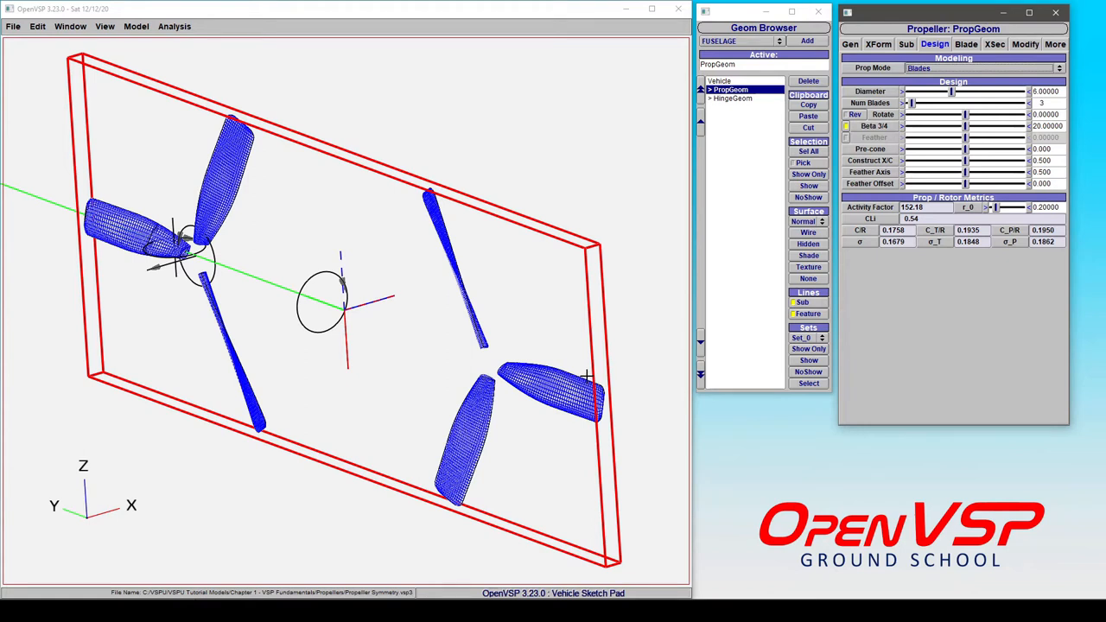
pyautogui.moveTo(531, 323)
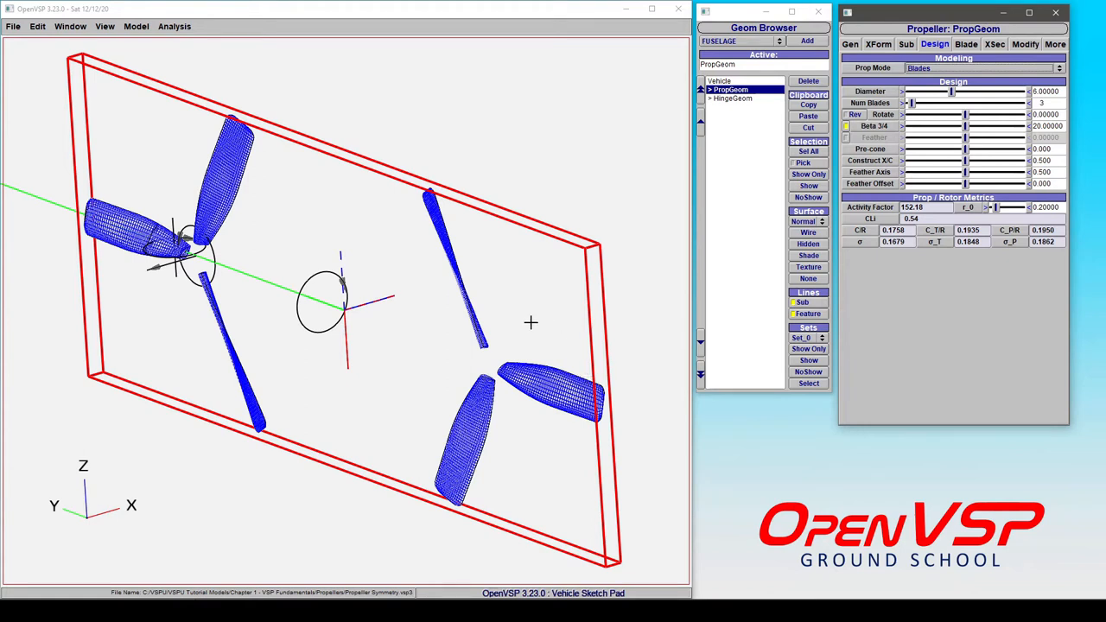
pyautogui.moveTo(543, 289)
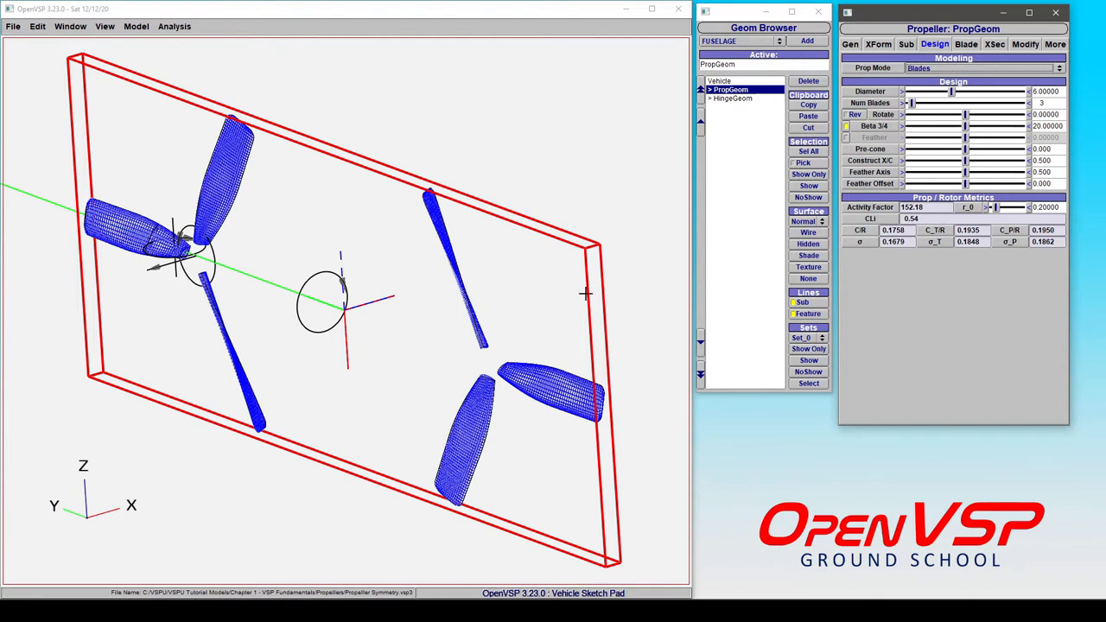
pyautogui.moveTo(470, 343)
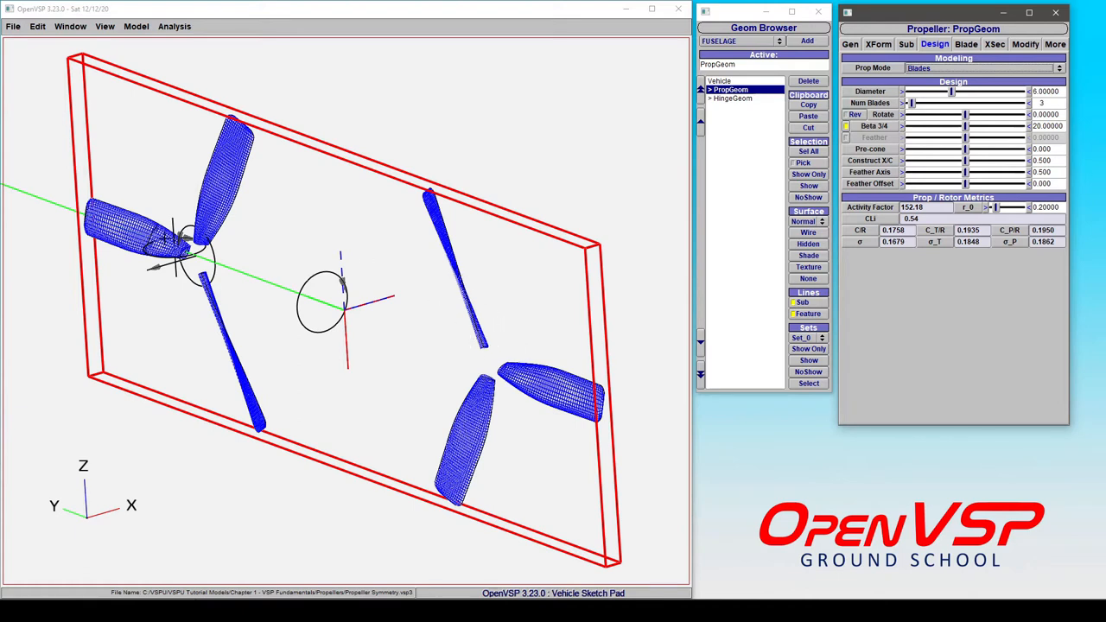
pyautogui.moveTo(363, 245)
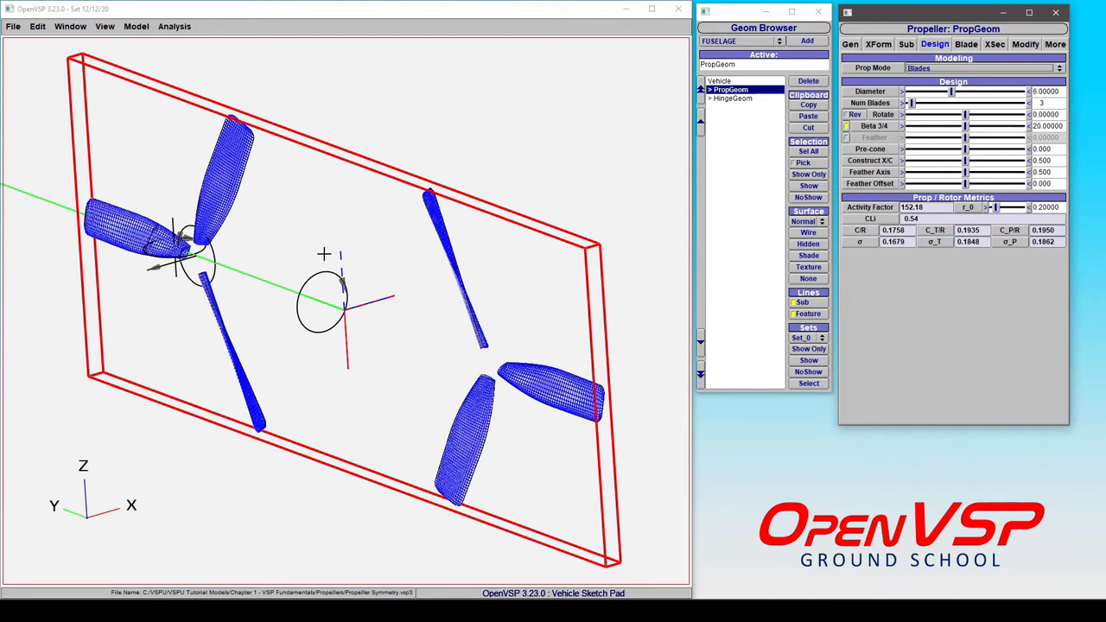
pyautogui.moveTo(439, 367)
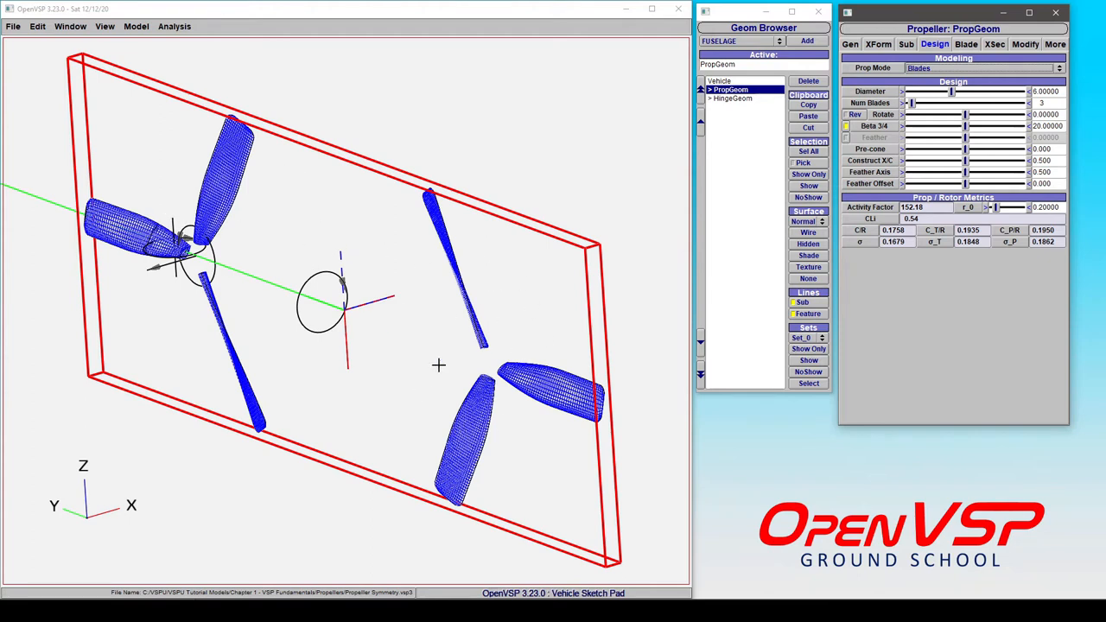
pyautogui.moveTo(508, 311)
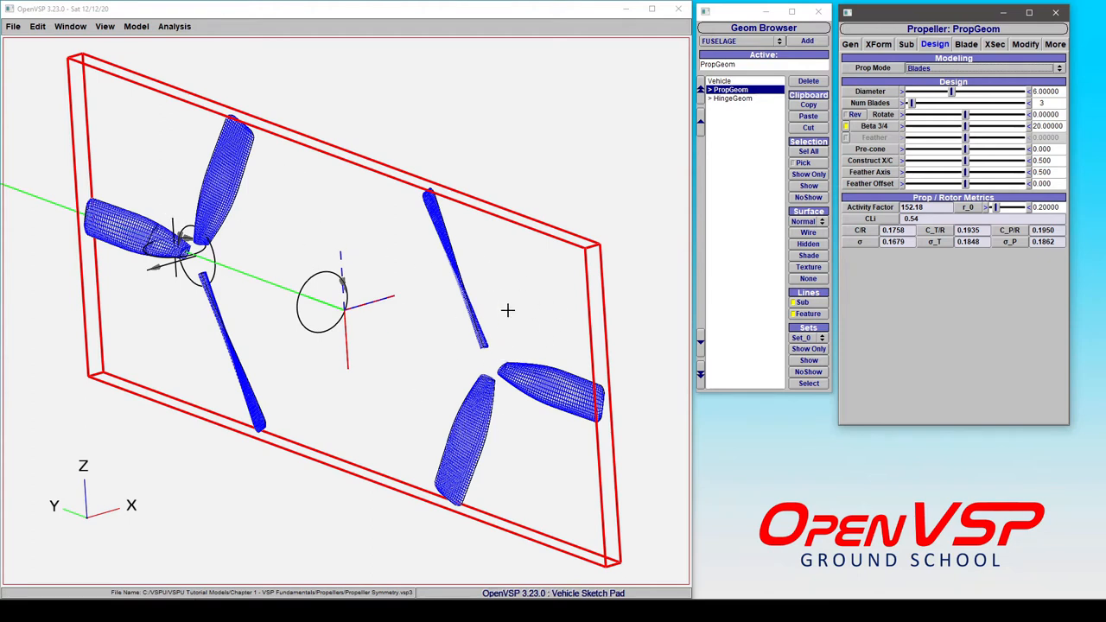
# - Show the XForm symmetry settings to remove the planar XZ mirrored copy
pyautogui.click(851, 114)
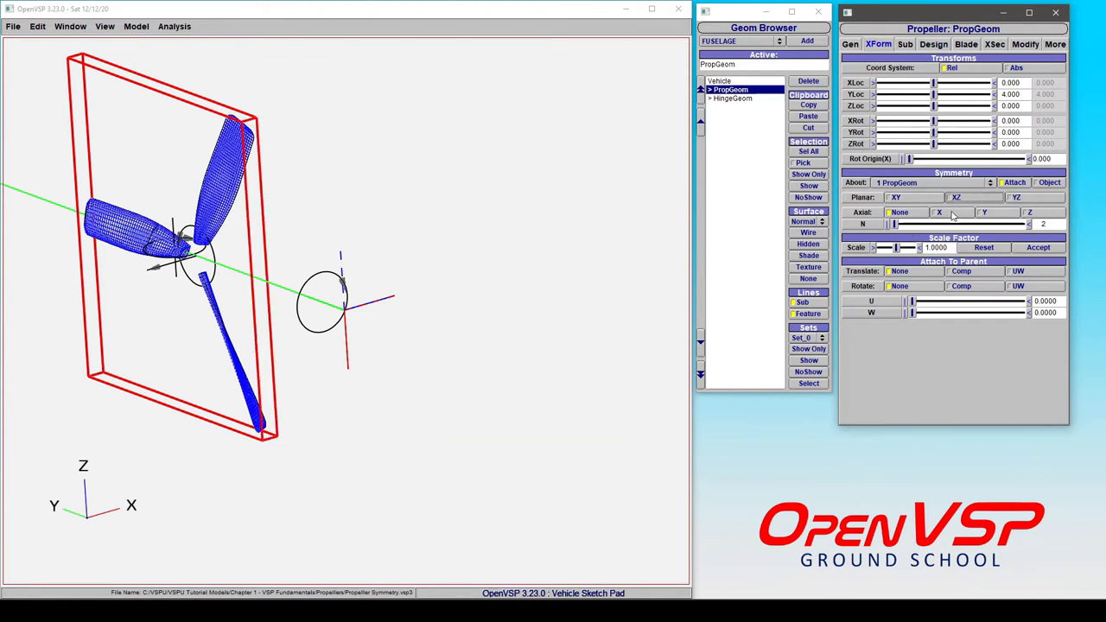
# - Set Axial symmetry about X with N = 2, giving a rotated second propeller
pyautogui.click(940, 213)
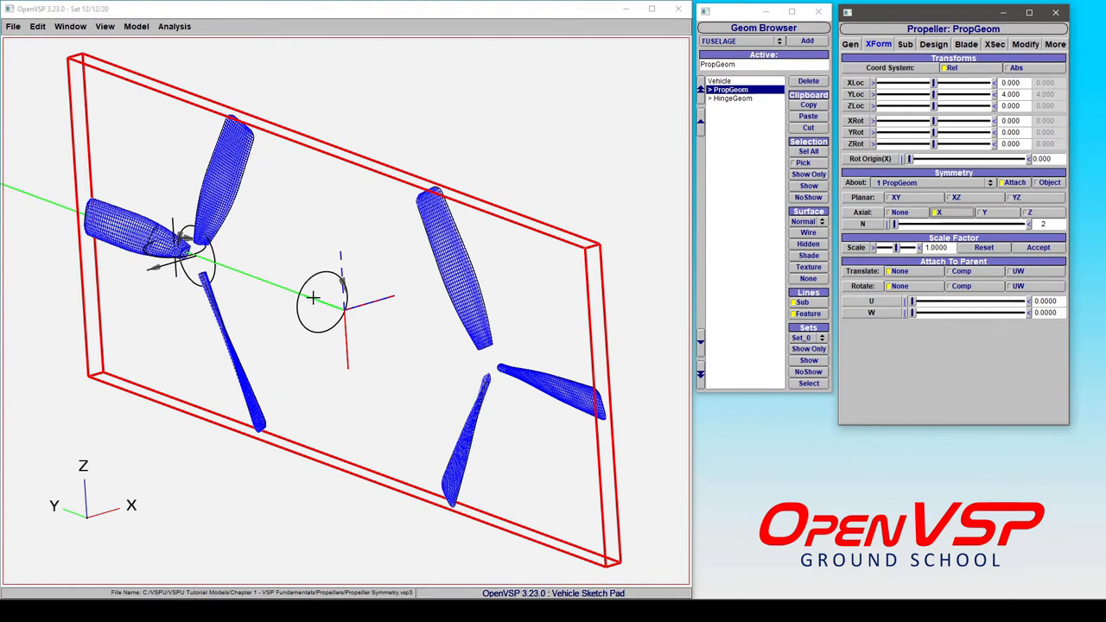
pyautogui.moveTo(529, 337)
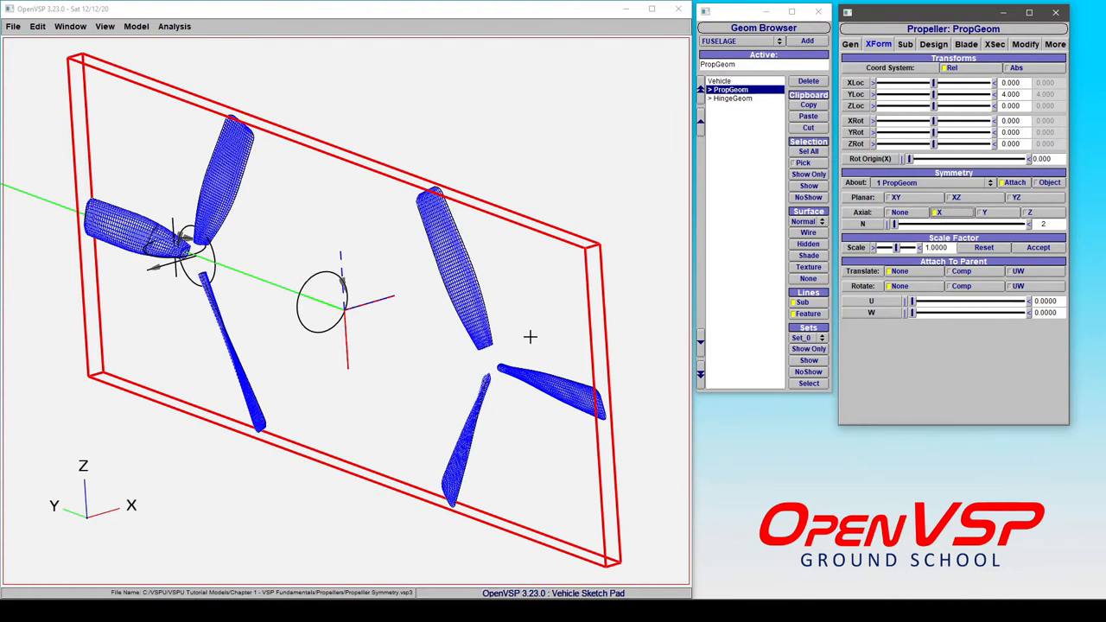
pyautogui.moveTo(135, 280)
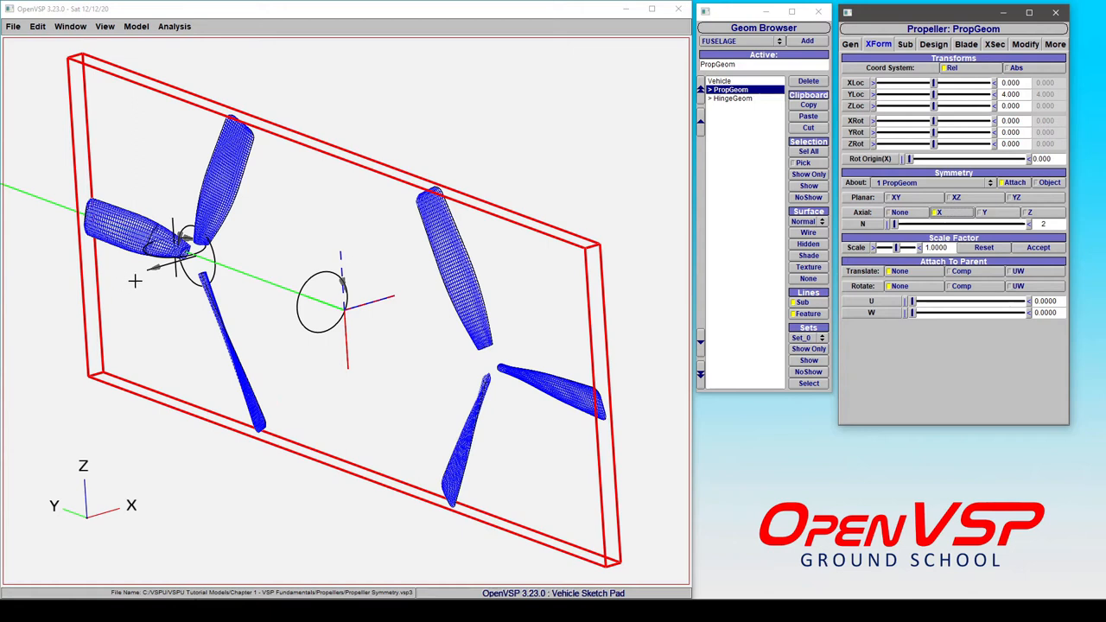
pyautogui.moveTo(284, 249)
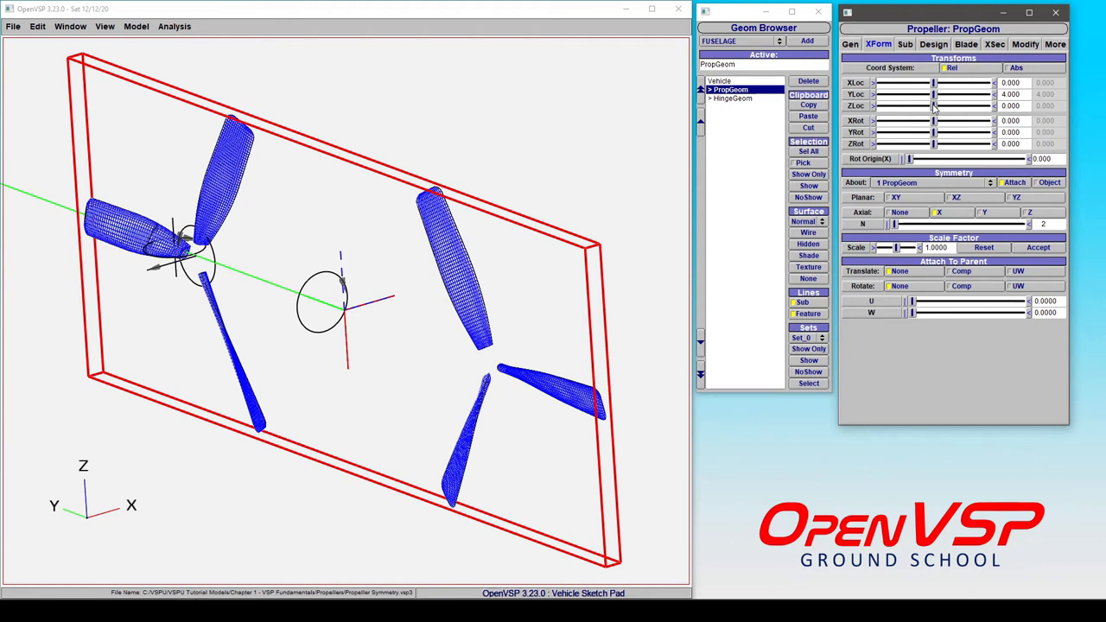
# - Raise the propeller slightly in ZLoc, shifting its rotated copy oppositely
pyautogui.moveTo(934, 105); pyautogui.dragTo(941, 105)
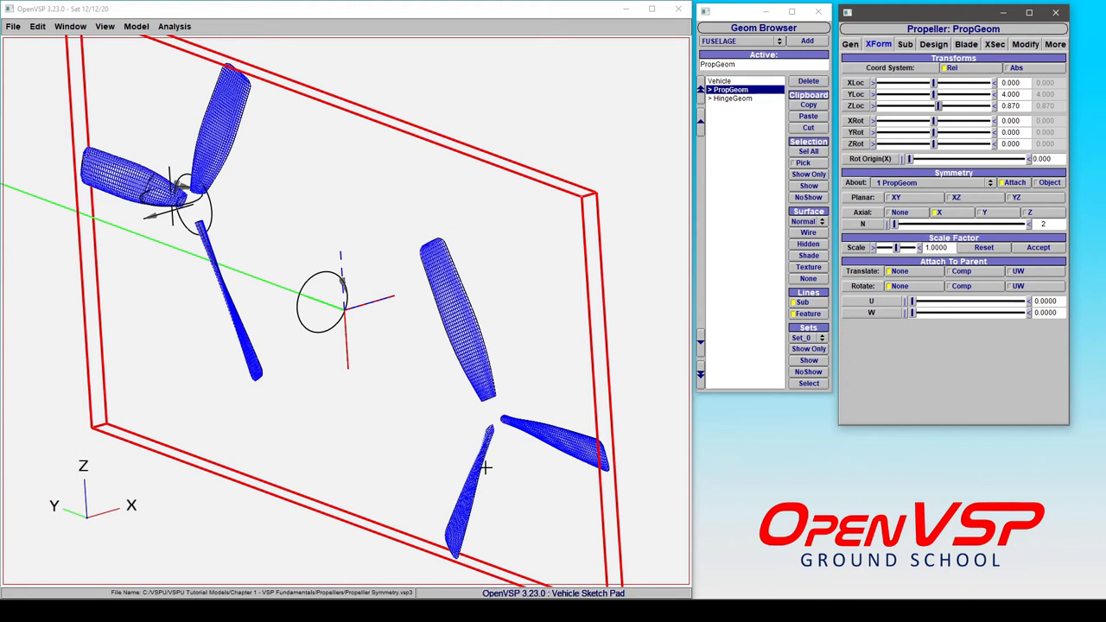
pyautogui.moveTo(408, 290)
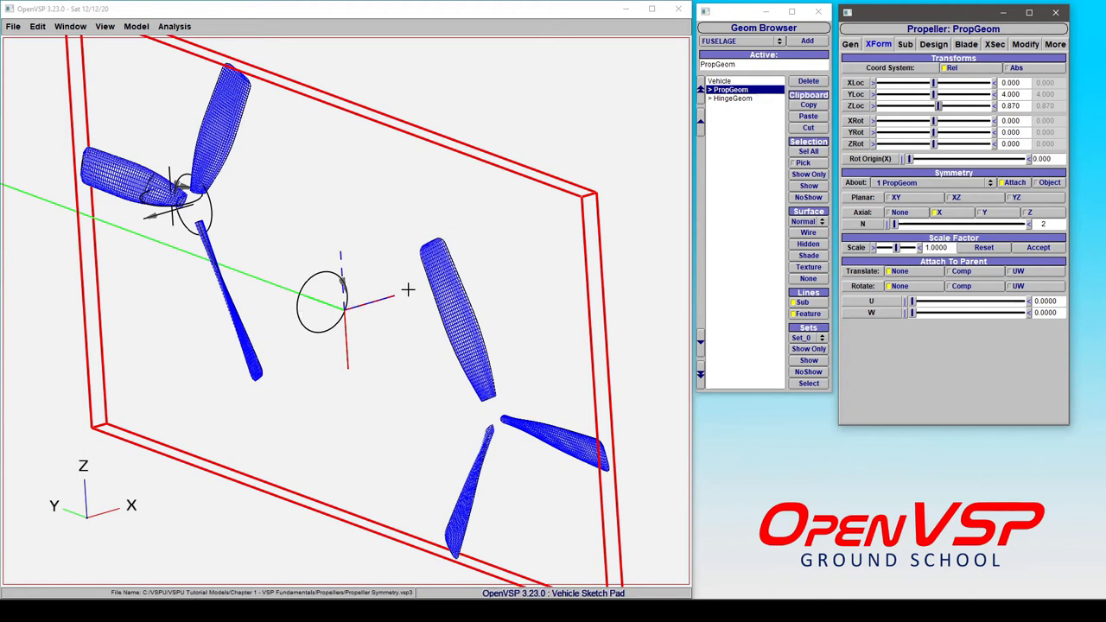
pyautogui.moveTo(512, 278)
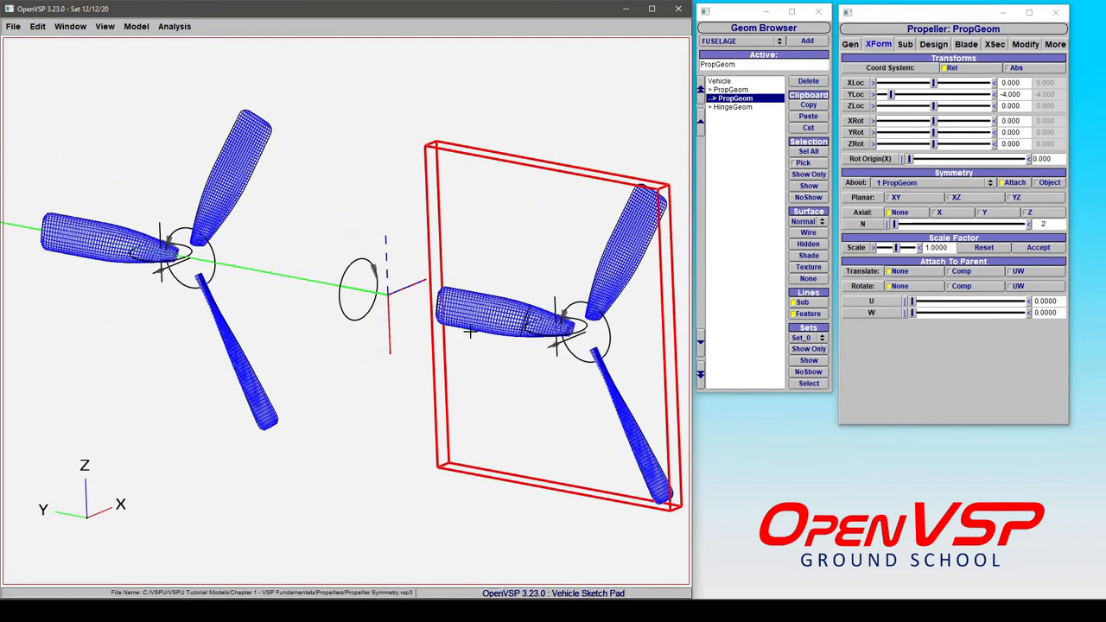
pyautogui.moveTo(169, 373)
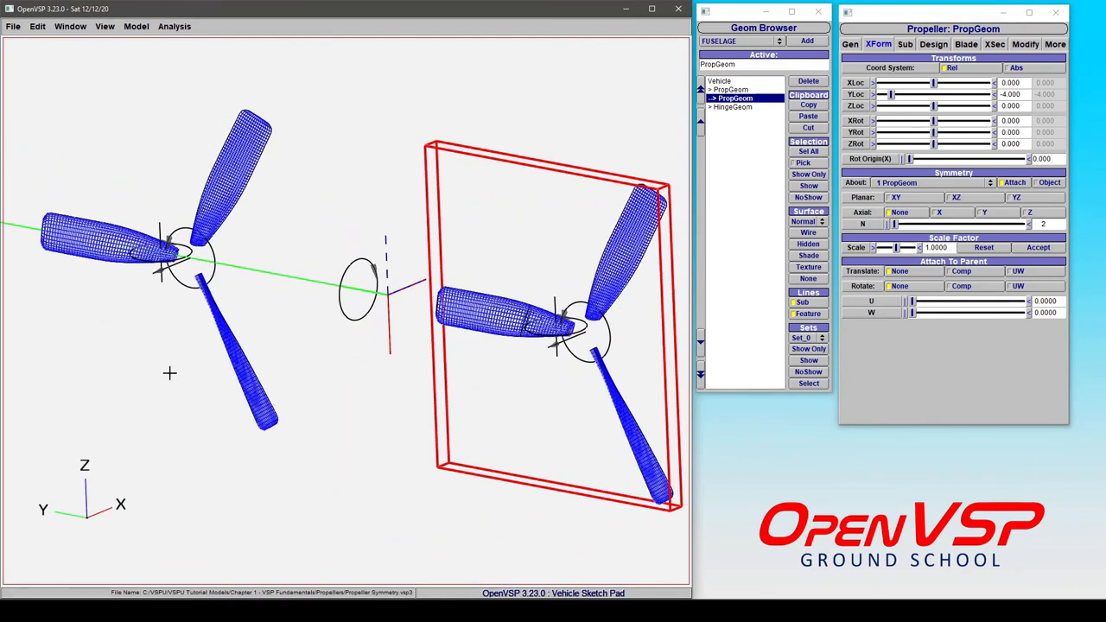
pyautogui.moveTo(181, 375)
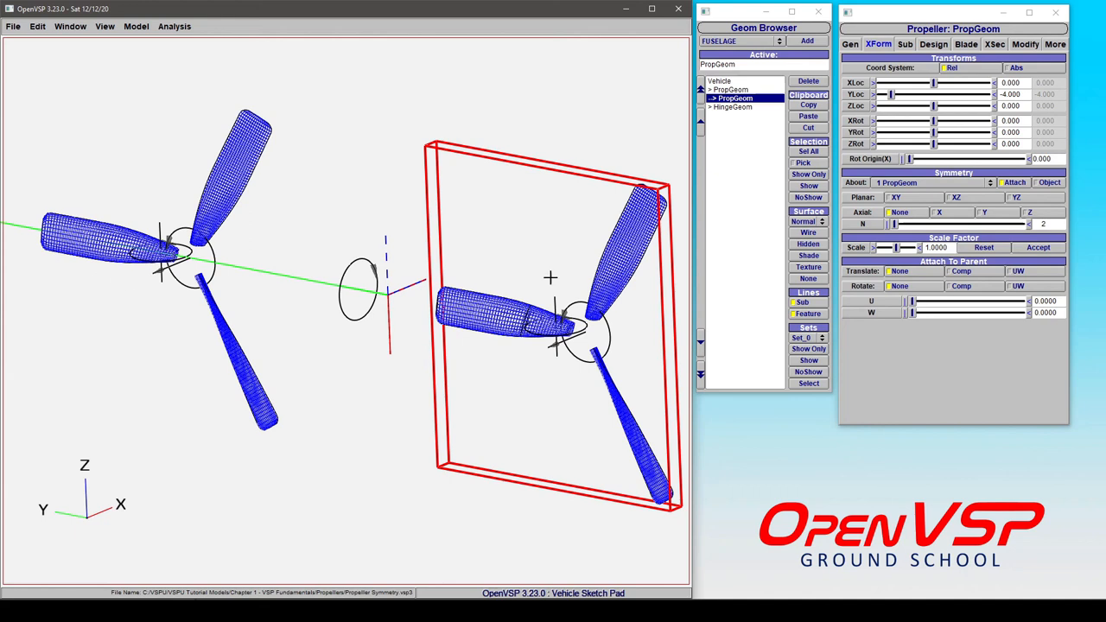
pyautogui.moveTo(975, 206)
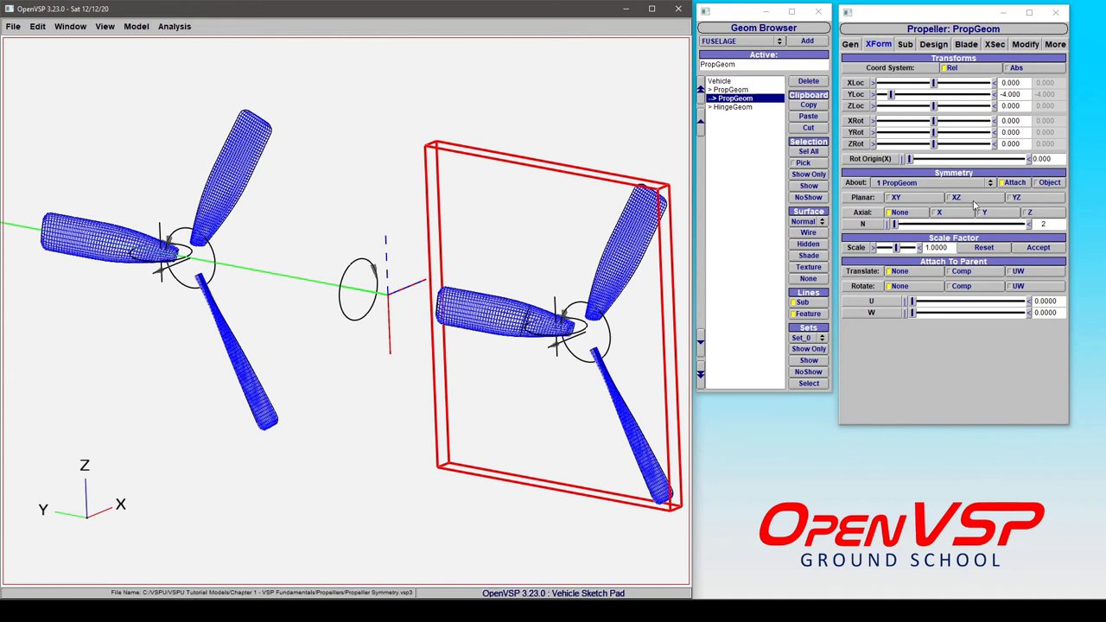